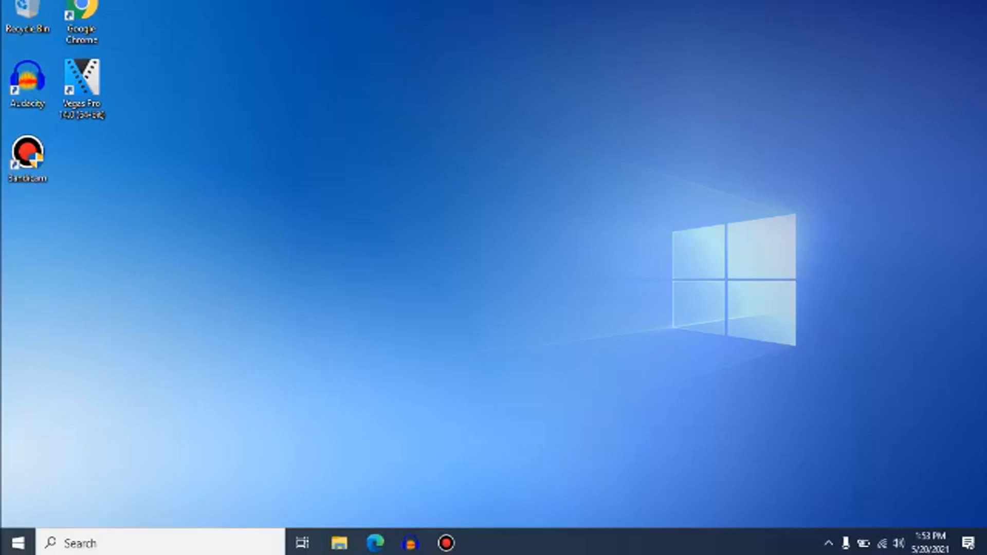
- Launch Audacity from its desktop shortcut
double_click(28, 88)
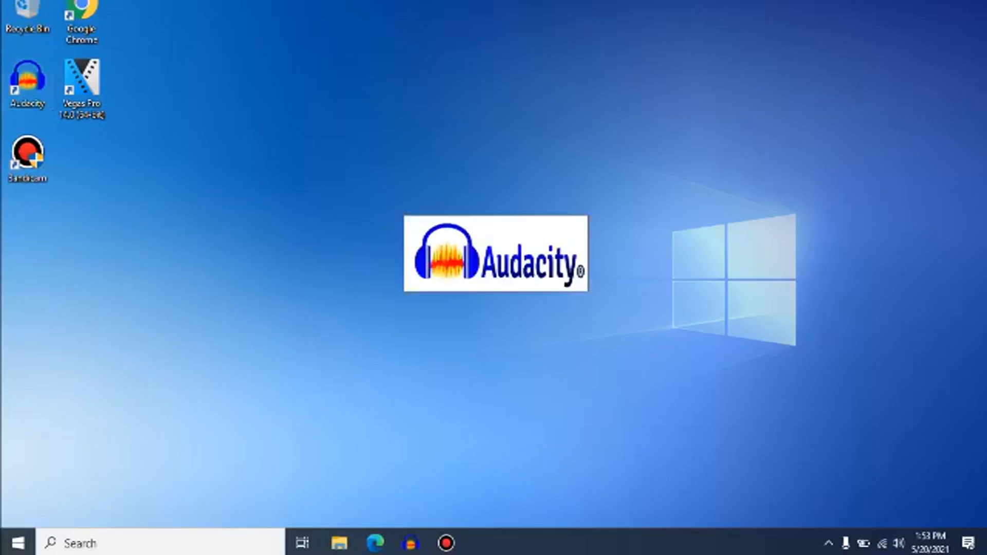
- With the stereo track loaded, bring up the Effect menu's list of audio effects
double_click(28, 71)
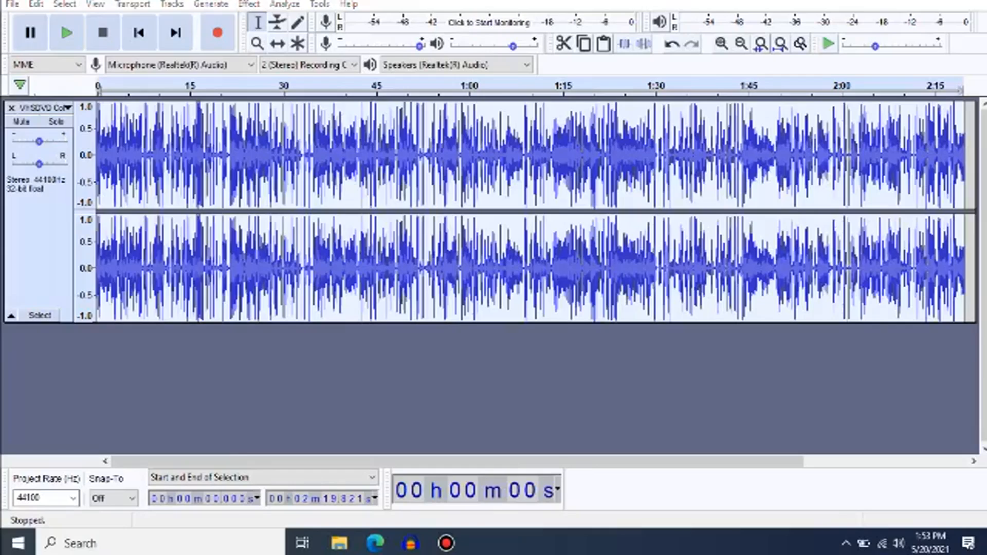
click(248, 4)
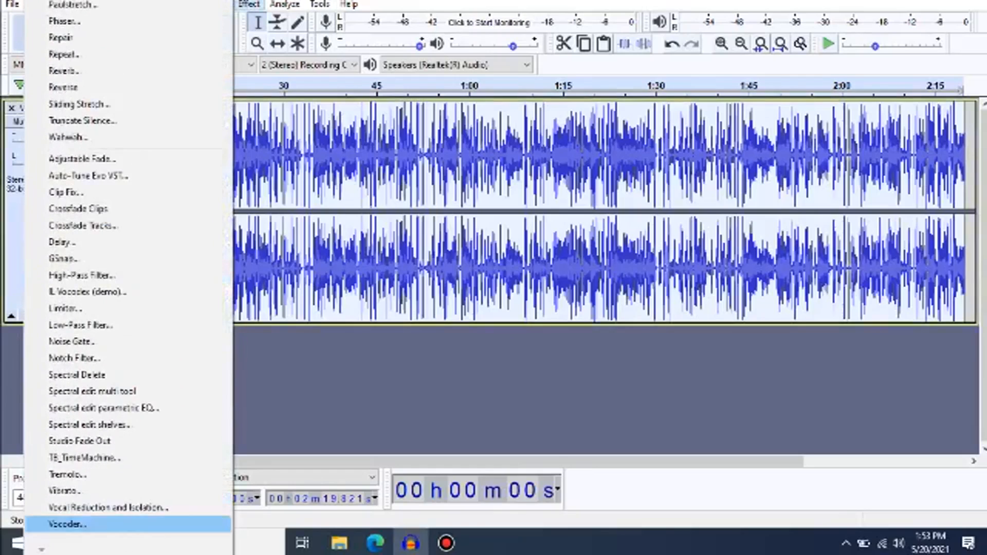
- Start the TB_TimeMachine effect and browse its factory presets for the 8-bit preset
click(83, 458)
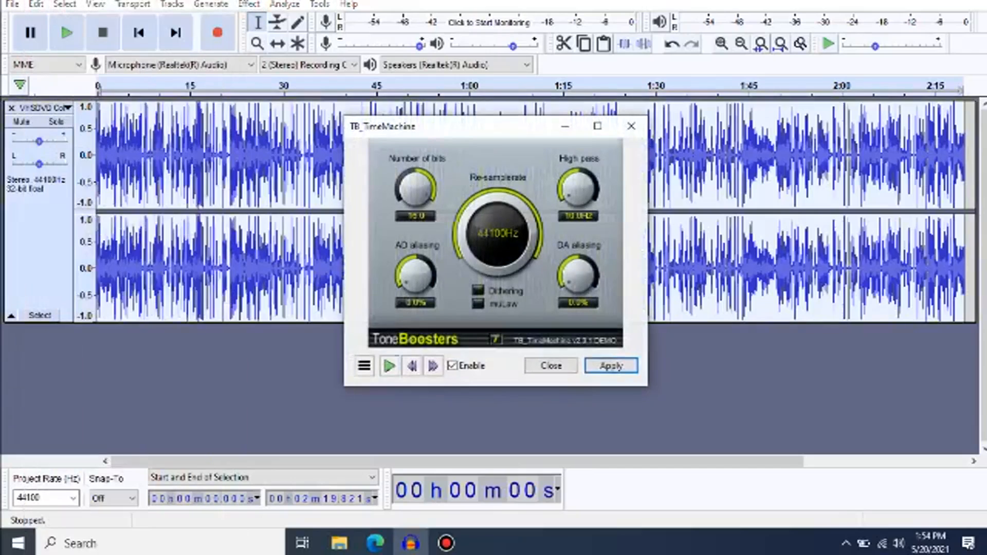
click(364, 366)
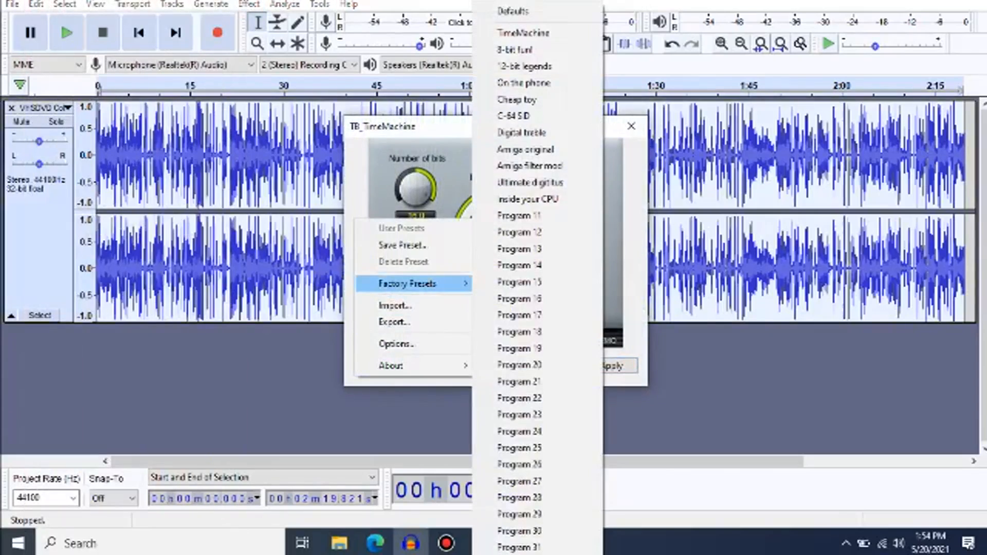
mouse_move(523, 50)
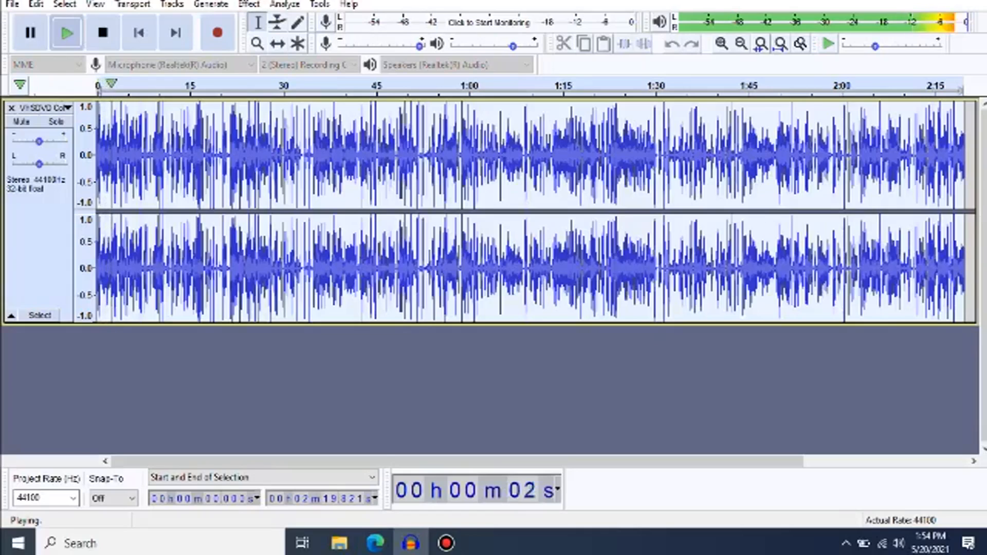
- Stop playback of the processed track and close Audacity
click(102, 32)
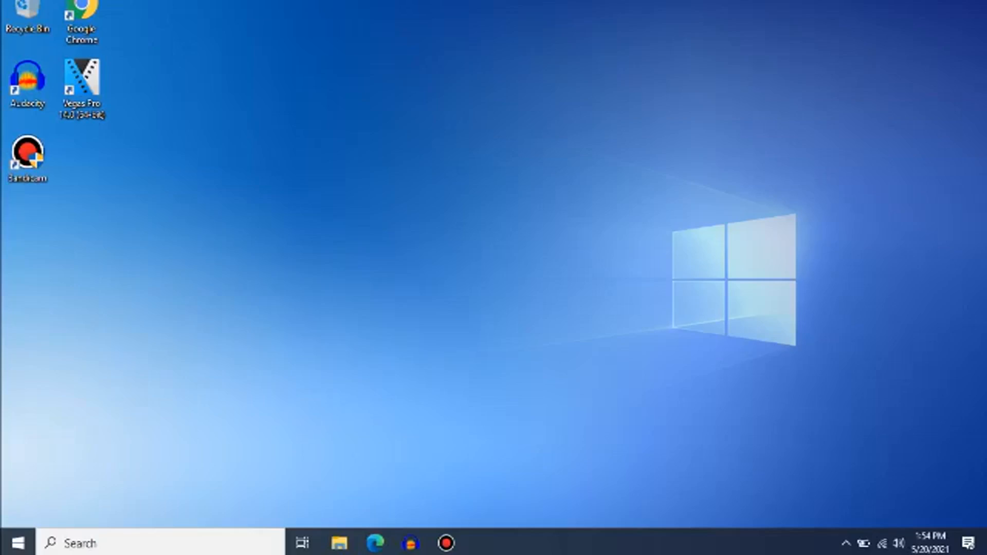
- In Online Converter, add the processed audio to the VHS_DVD video, replacing its audio
click(480, 543)
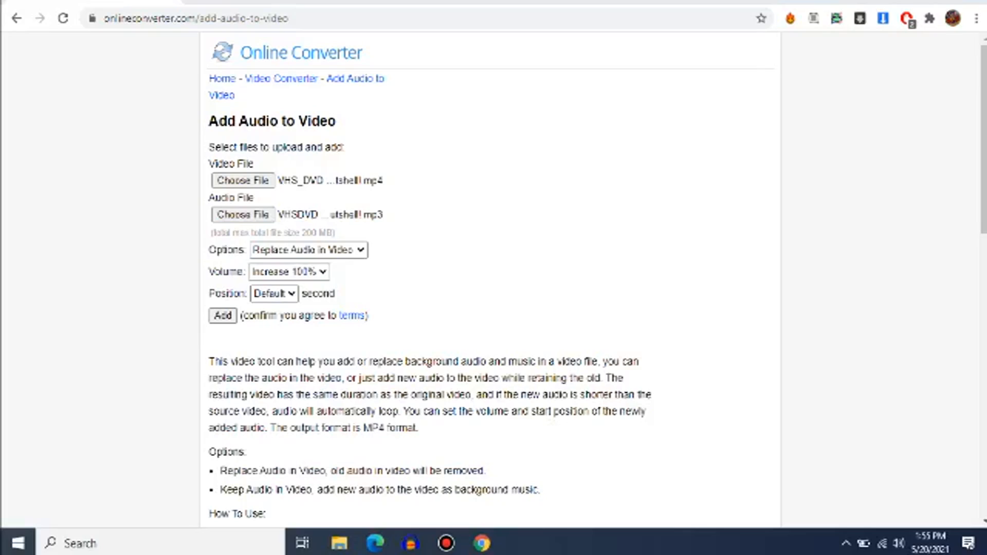
click(222, 316)
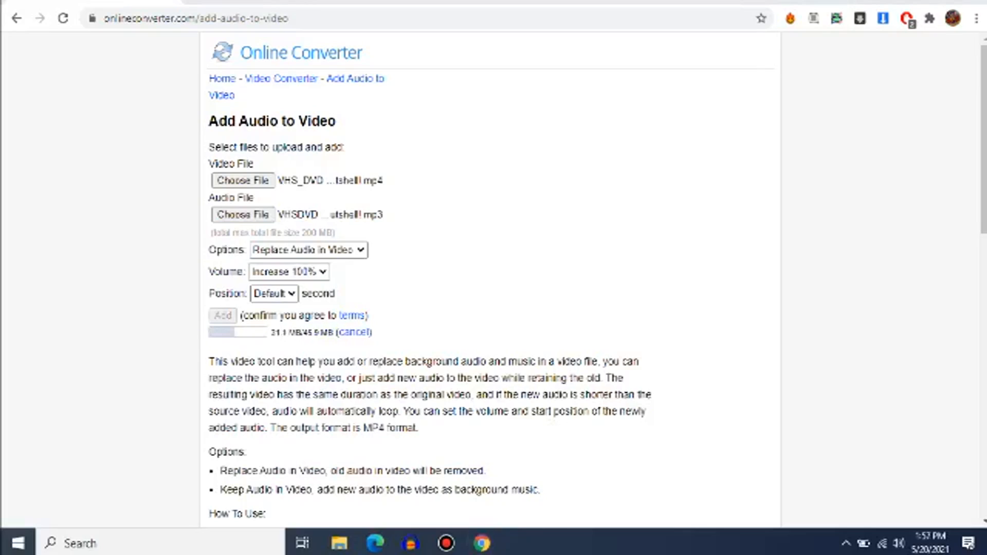
click(222, 316)
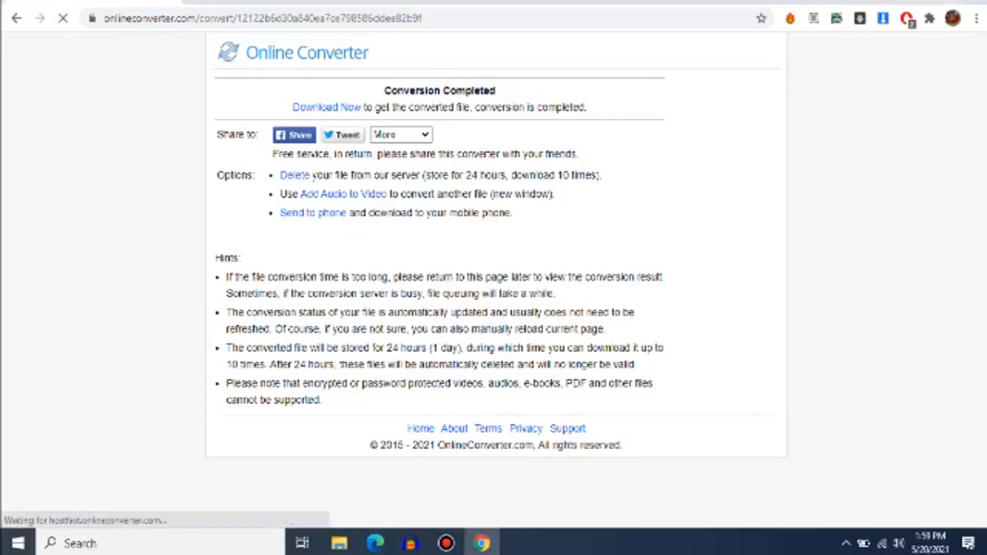
- Download the converted mp4 with its new audio for use in VideoPad
click(326, 106)
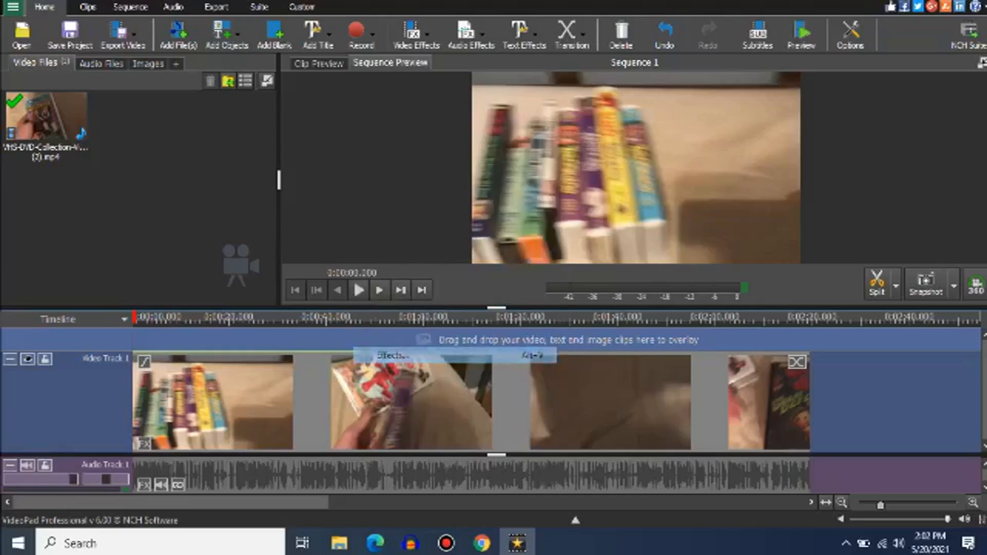
- Add Posterize and Scale video effects to shrink the clip within the frame
click(390, 355)
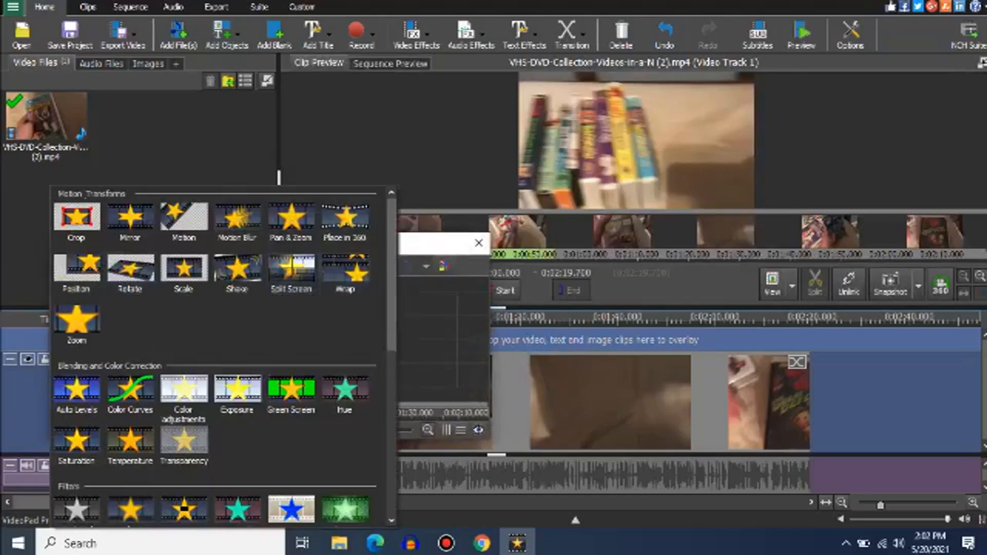
scroll(down, 3)
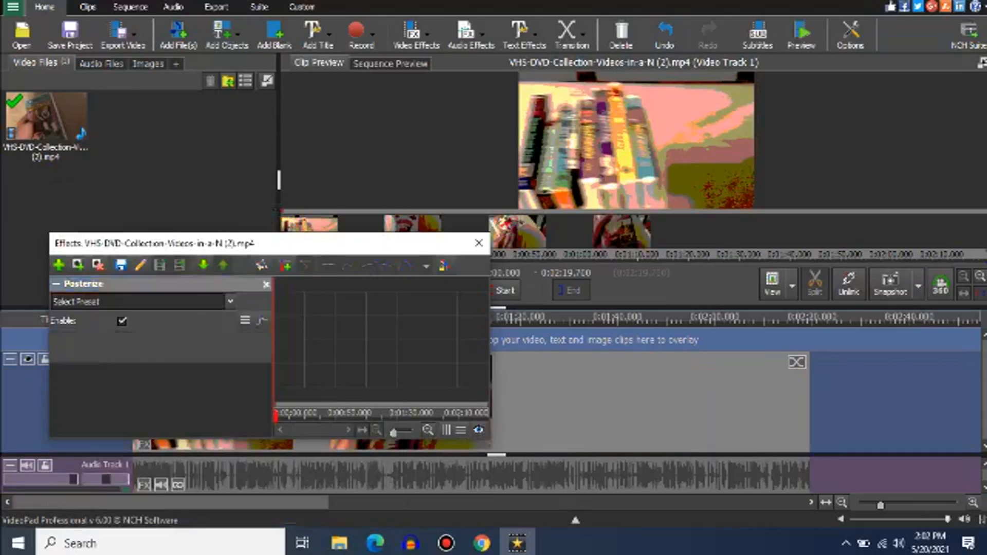
click(58, 265)
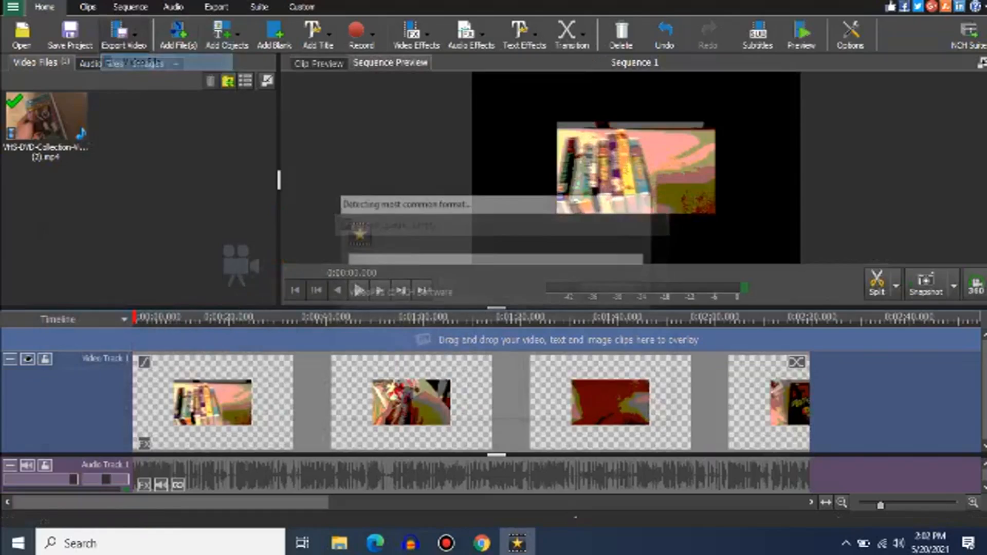
- Export the video as mp4 at 640 x 480 and 10 fps maximum frame rate
click(123, 35)
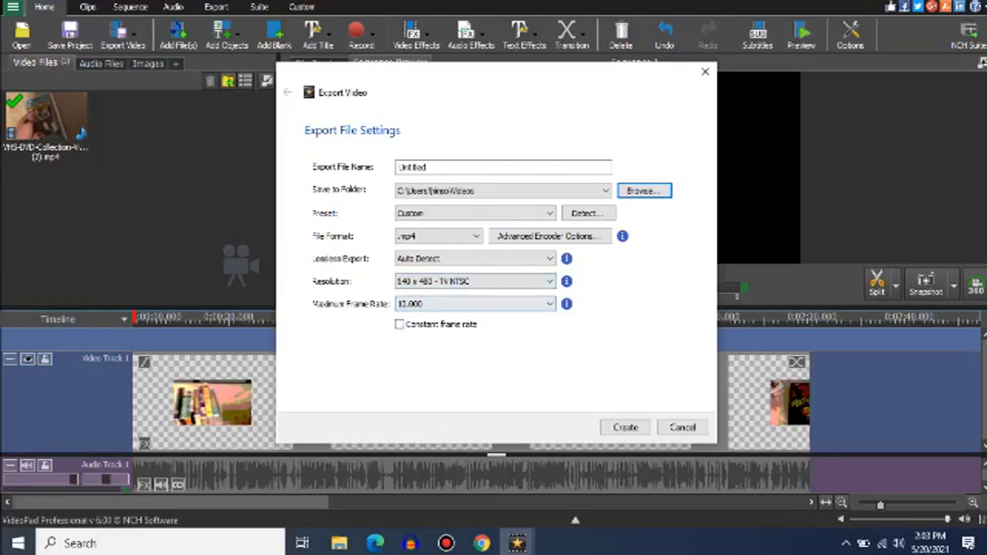
click(624, 428)
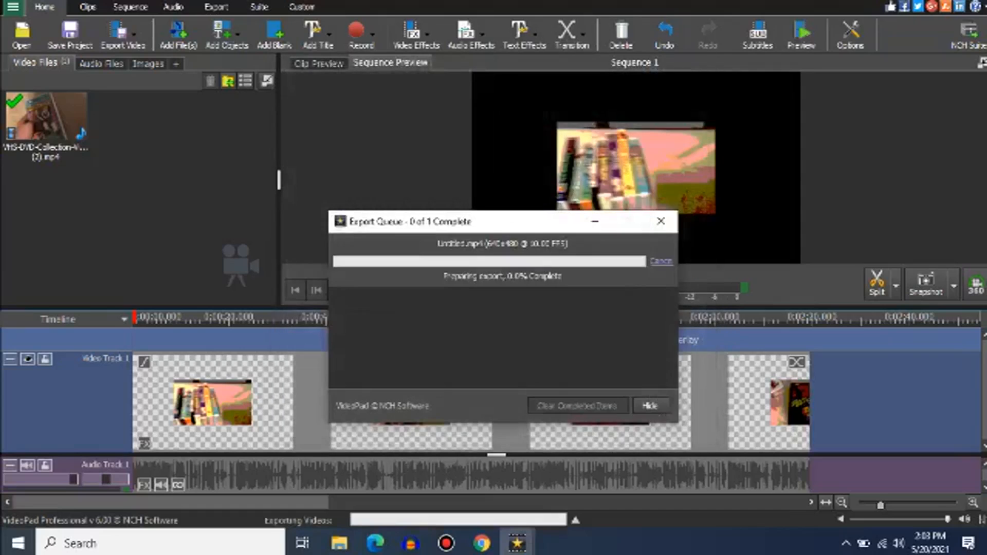